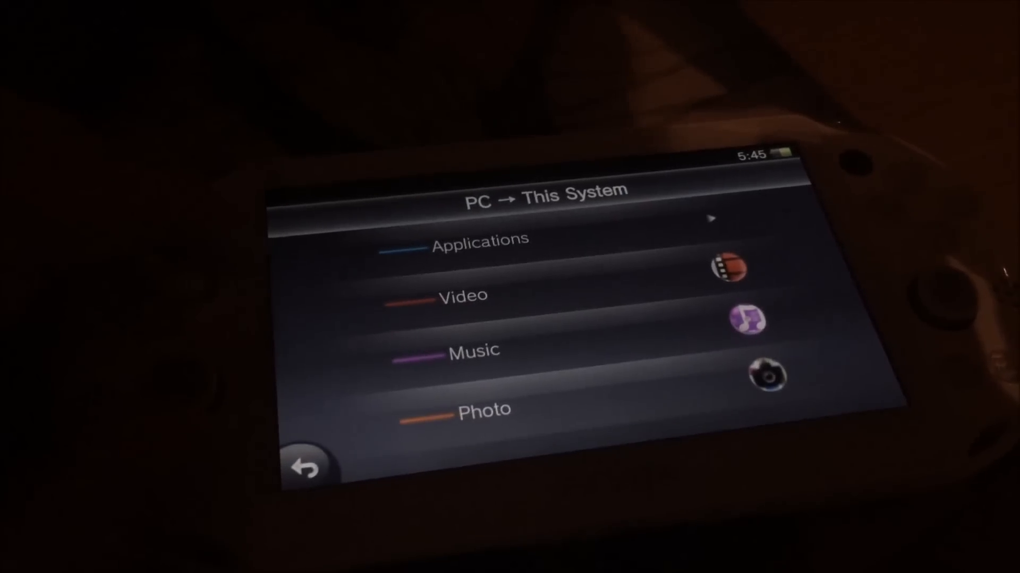
Step: Expand Applications to reveal PS Vita, PSP™/Other, PlayStation® and PlayStation®Mobile sub-categories
click(480, 240)
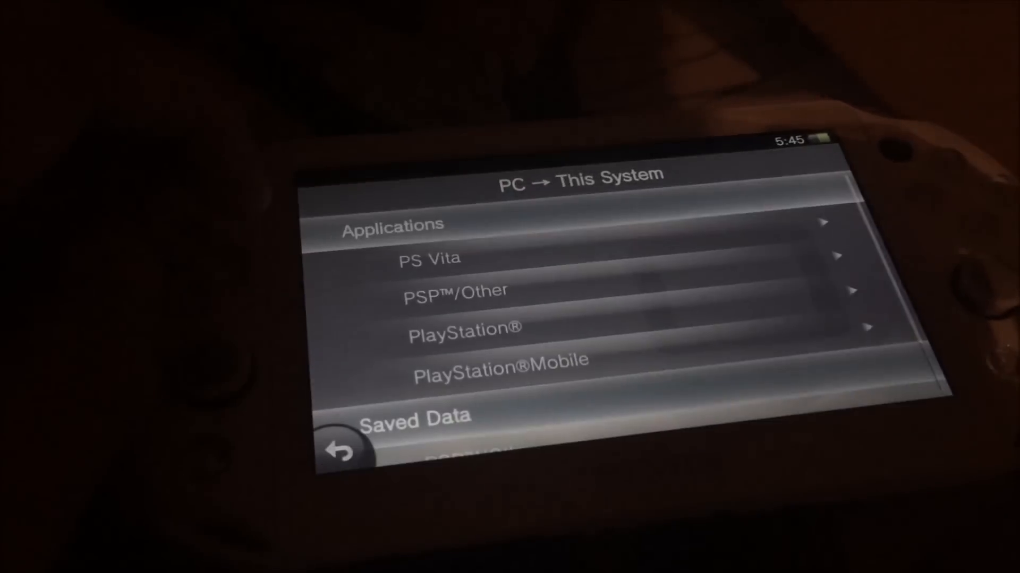